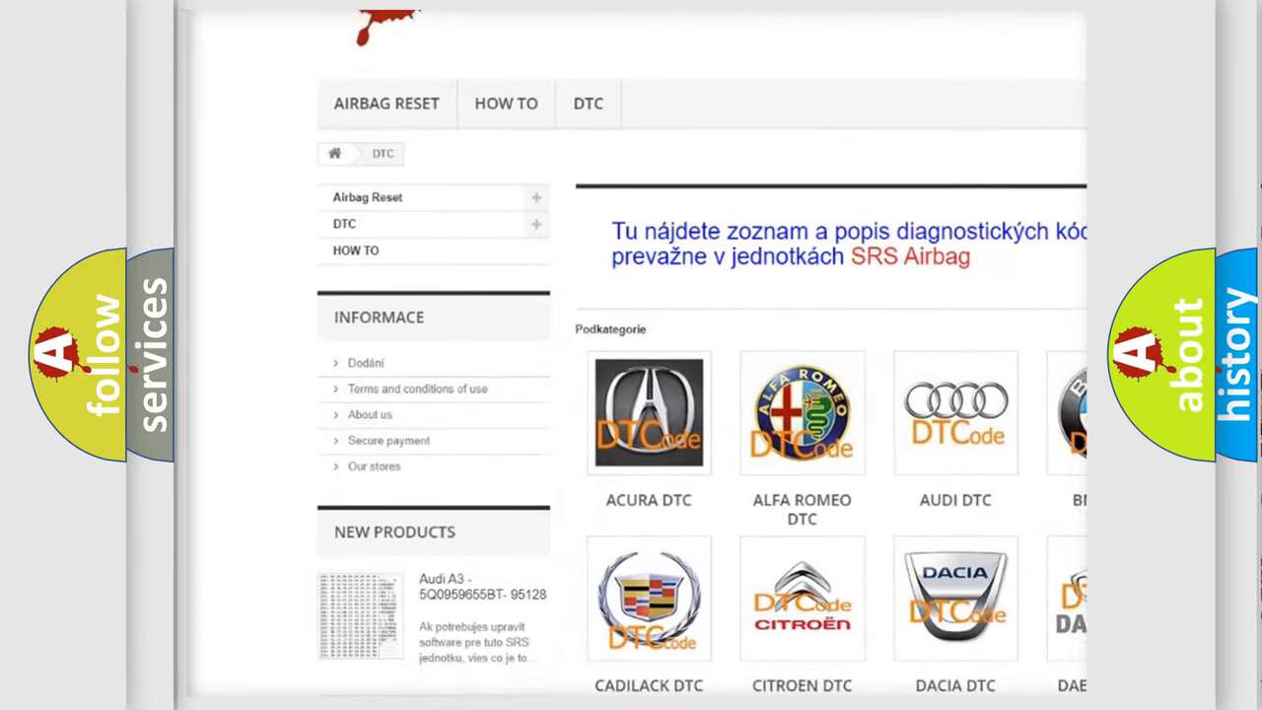
- Scroll from the car-brand DTC categories down to the B-series trouble code list
scroll("down", 3)
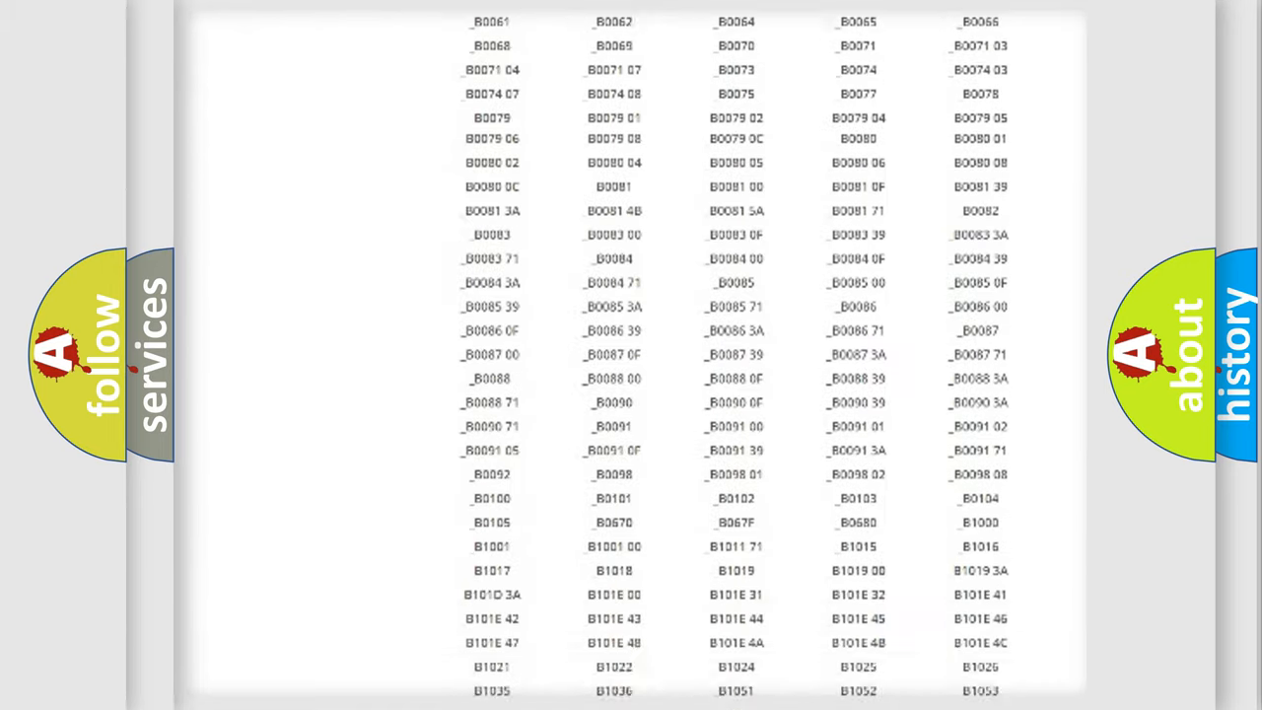
- Bring up the GMC P0117 card and reveal its description text
scroll("up", 3)
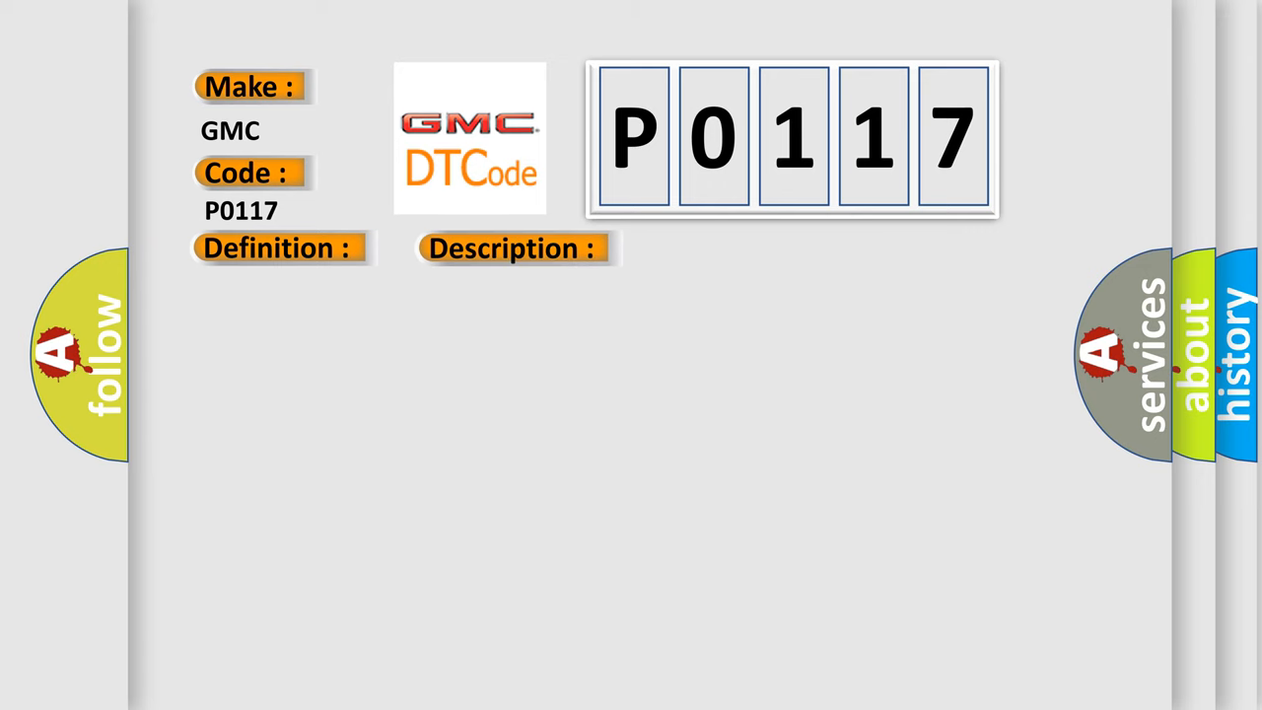
left_click(513, 247)
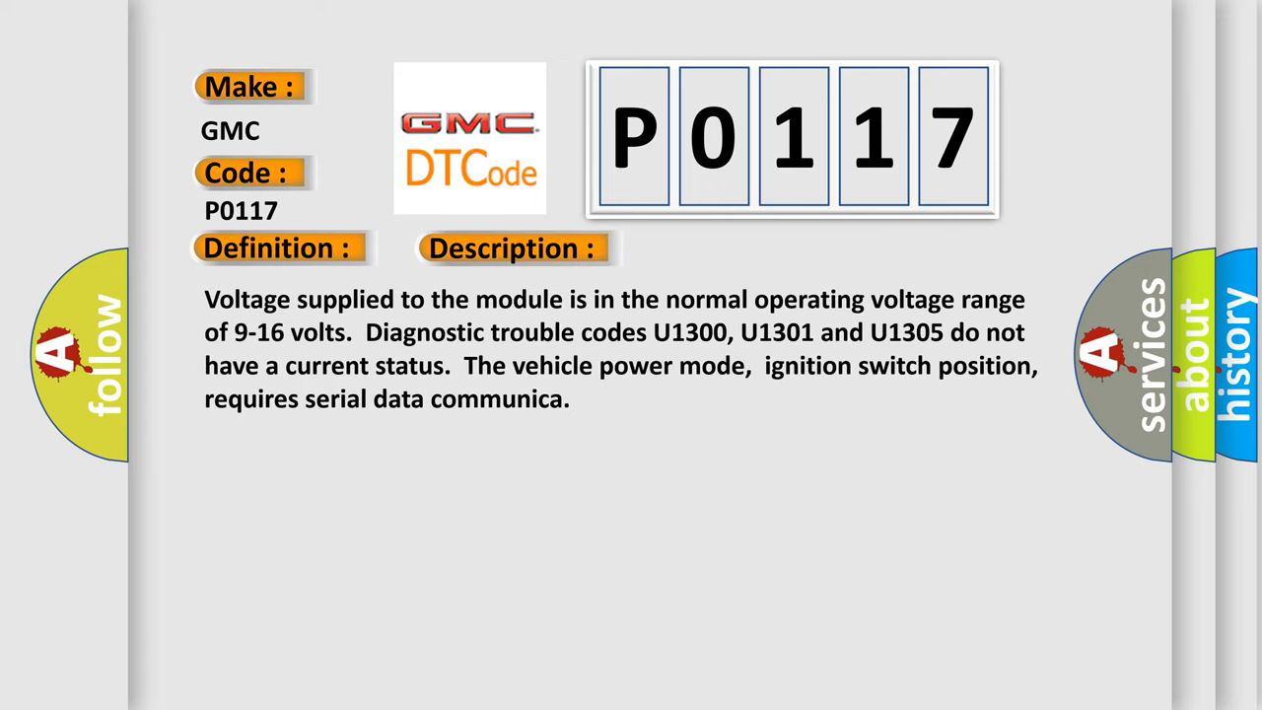